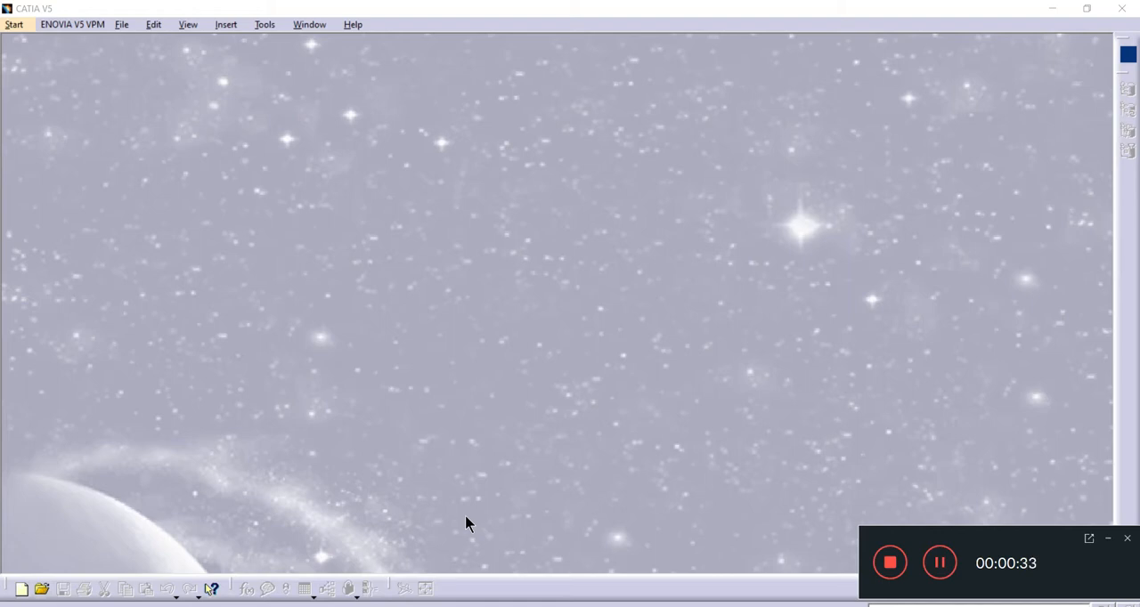
mouse_move(1089, 534)
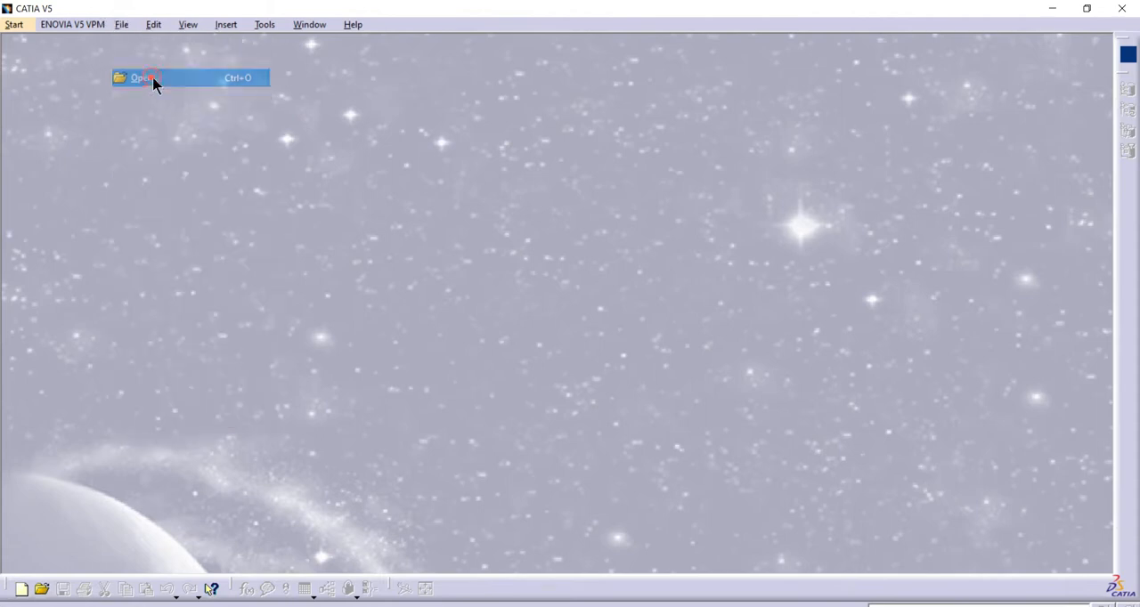
Browse to the RVCE Crane Hook Assembly folder and select the Crane Hook file.
left_click(143, 77)
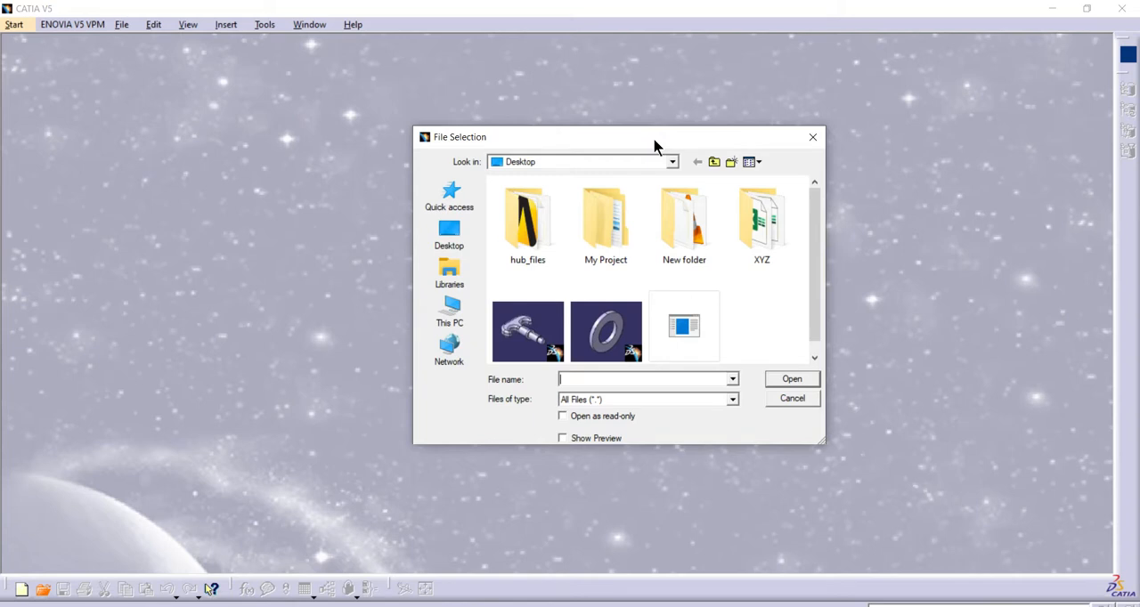
mouse_move(902, 449)
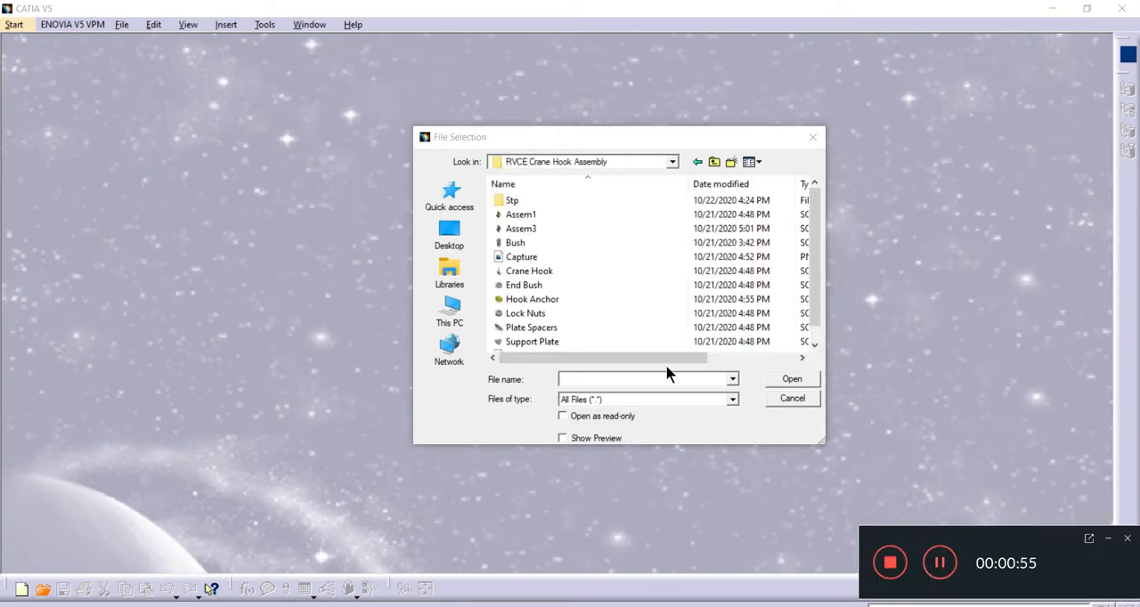
left_click(514, 243)
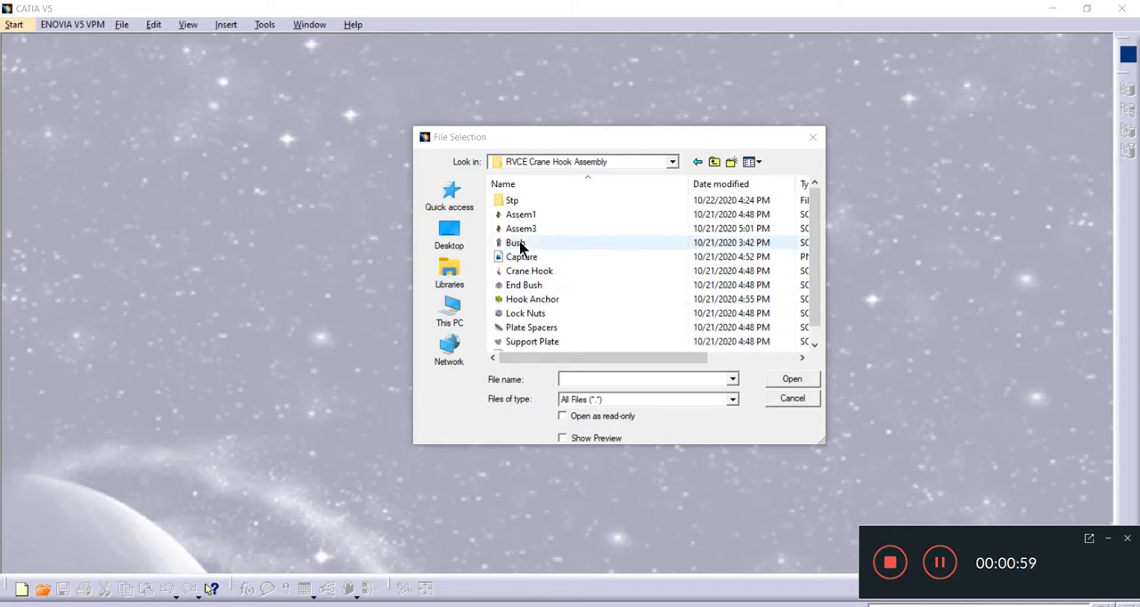
left_click(529, 271)
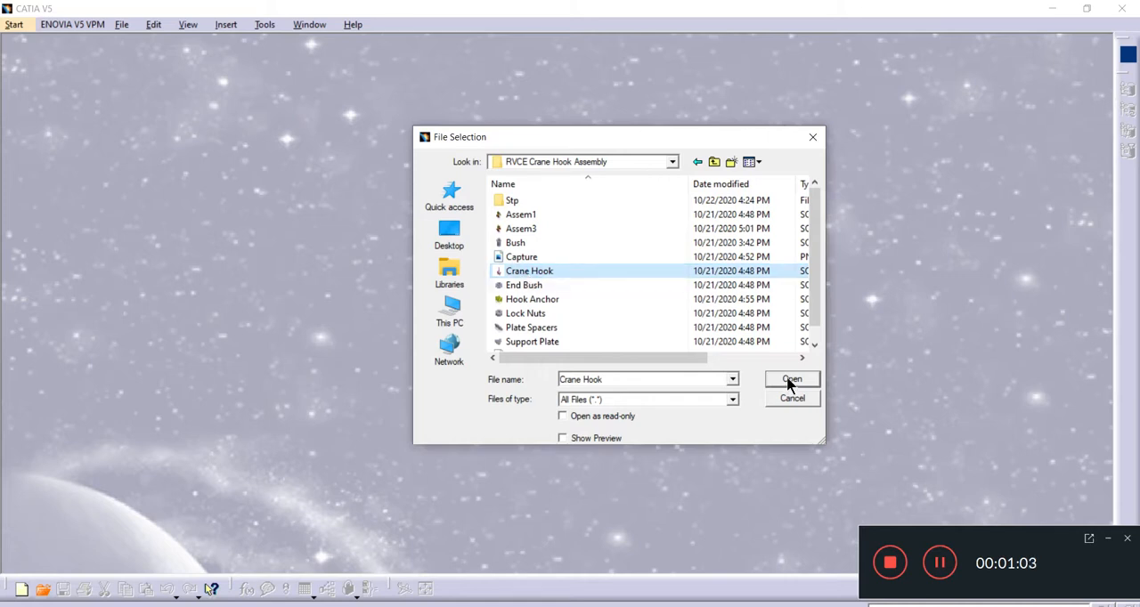
Attempt to open Crane Hook and close the invalid-data Incident Report.
left_click(791, 380)
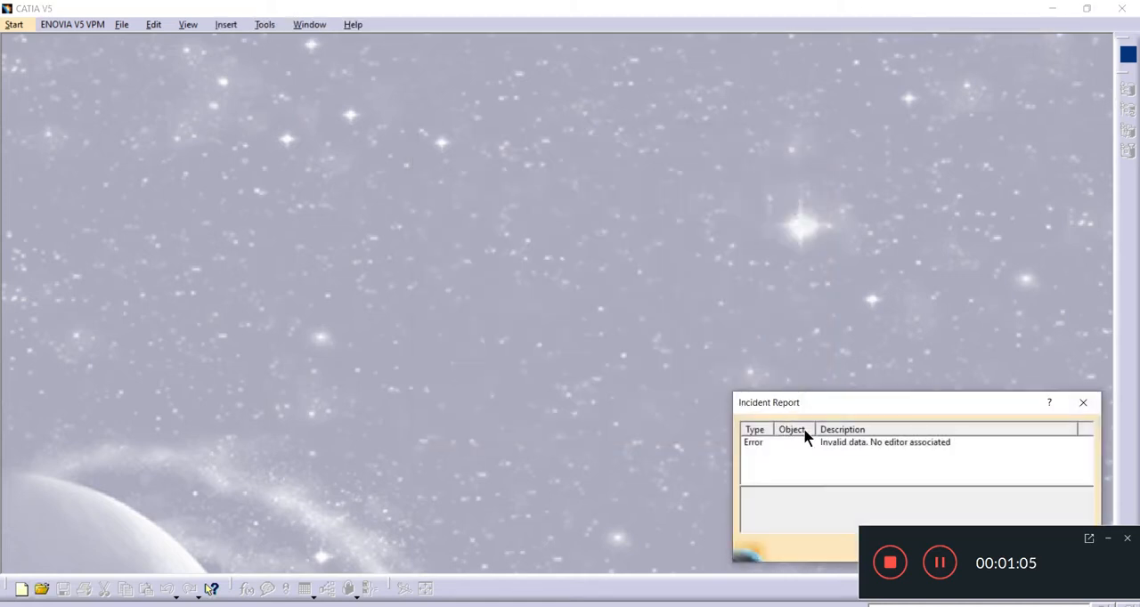
mouse_move(997, 424)
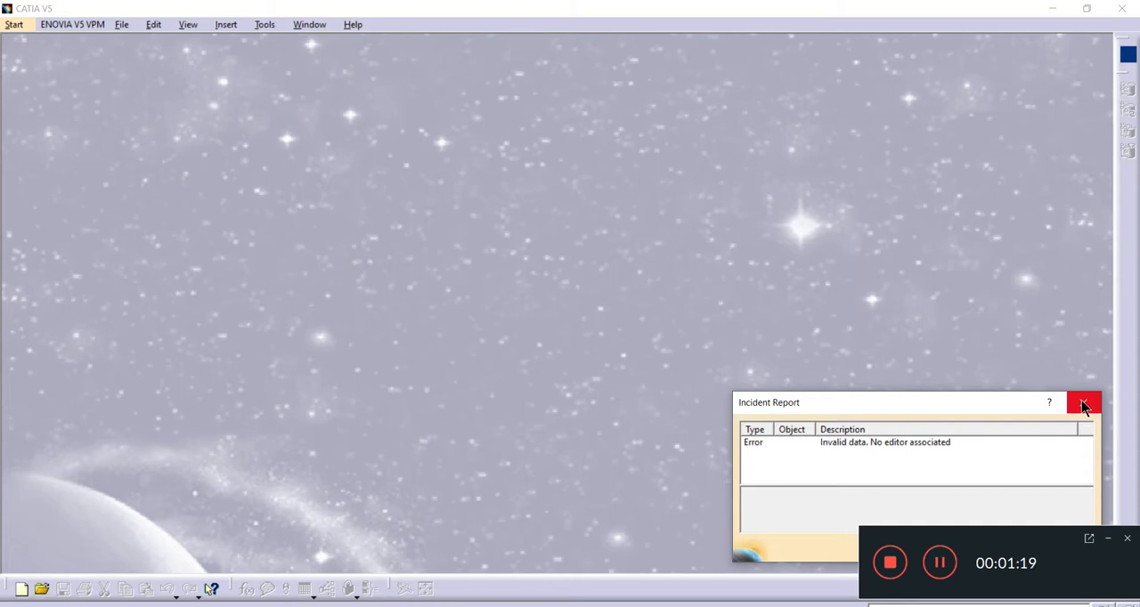
left_click(1084, 402)
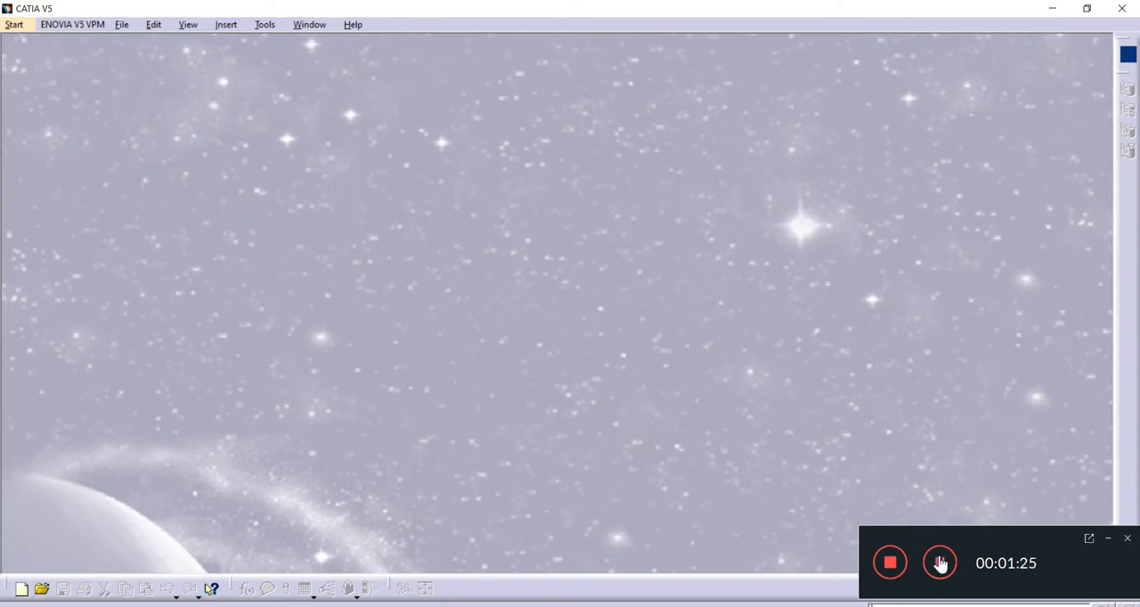
left_click(939, 563)
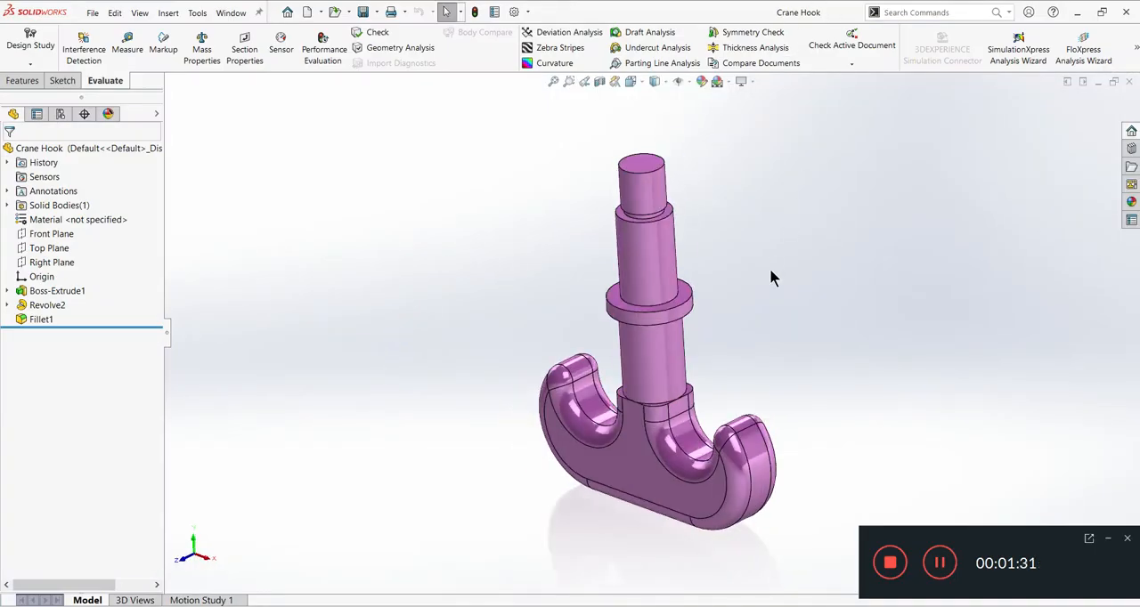
Export the hook from SOLIDWORKS as IGES file 'Crane Hook 111' on the Desktop.
left_click(364, 12)
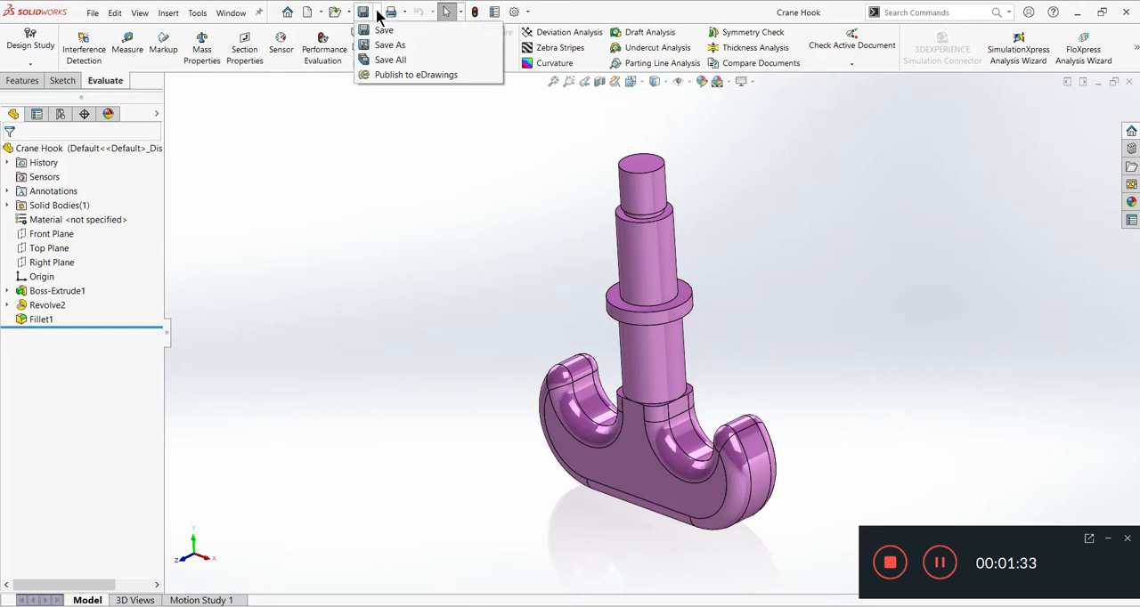
left_click(389, 45)
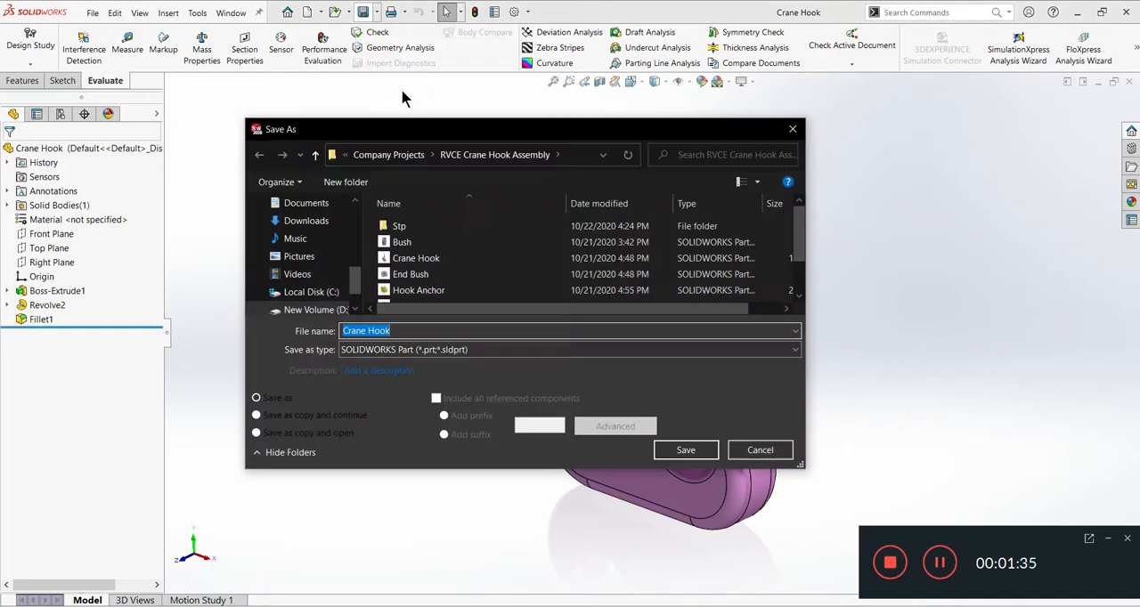
left_click(570, 349)
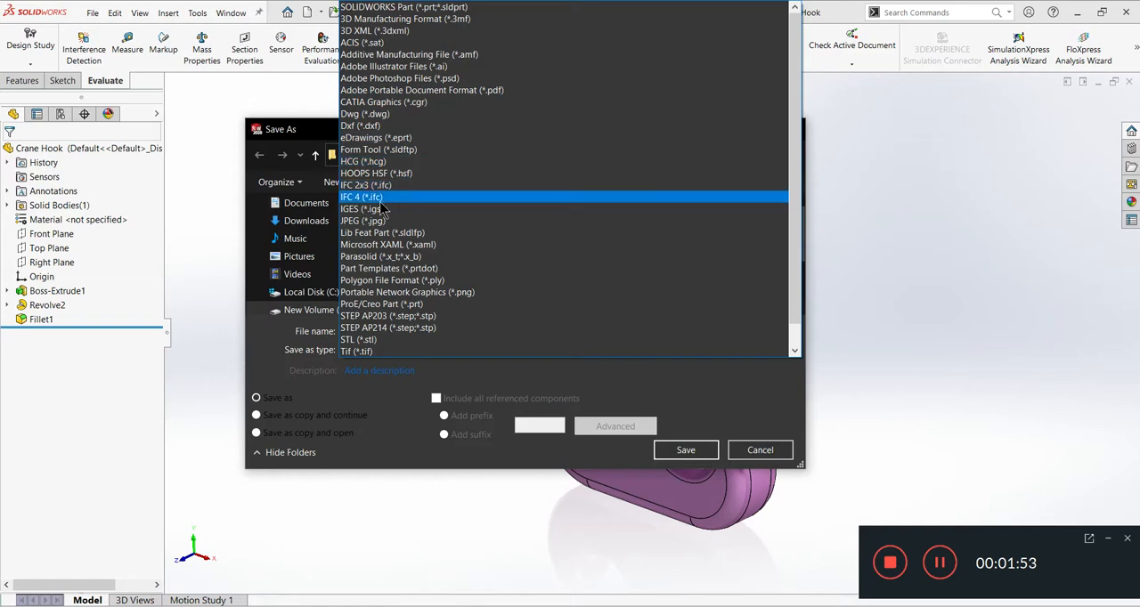
left_click(361, 209)
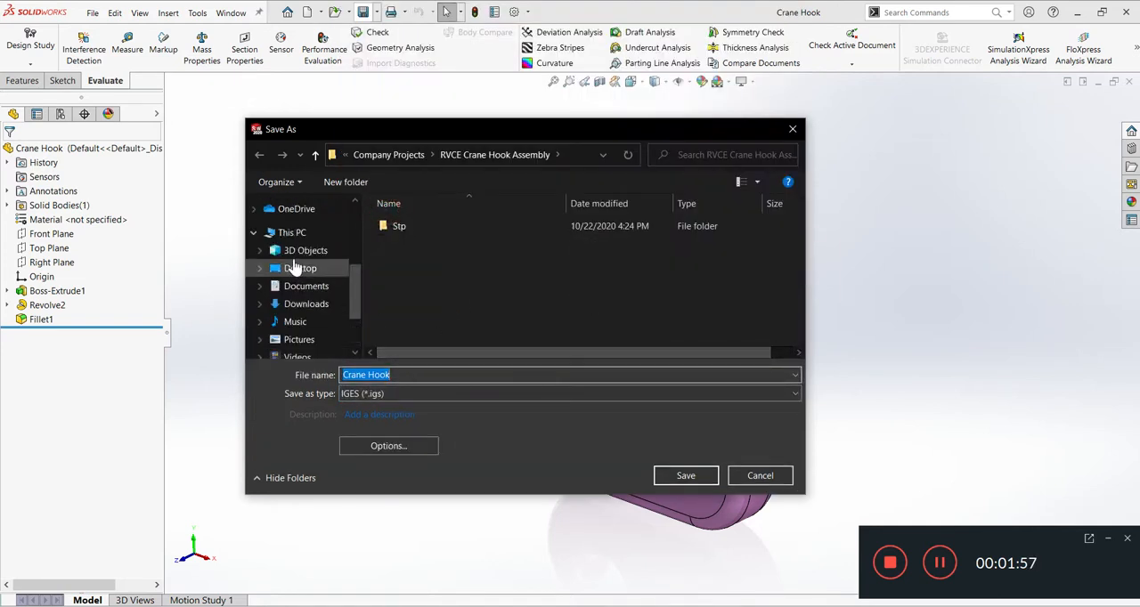
left_click(301, 268)
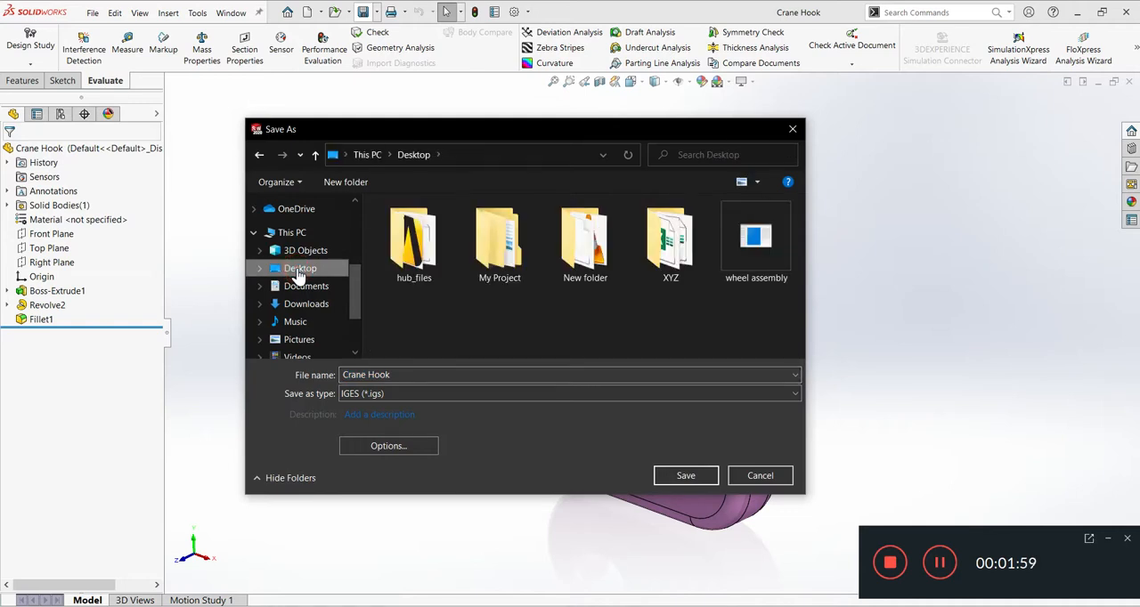
mouse_move(419, 374)
type(" 111")
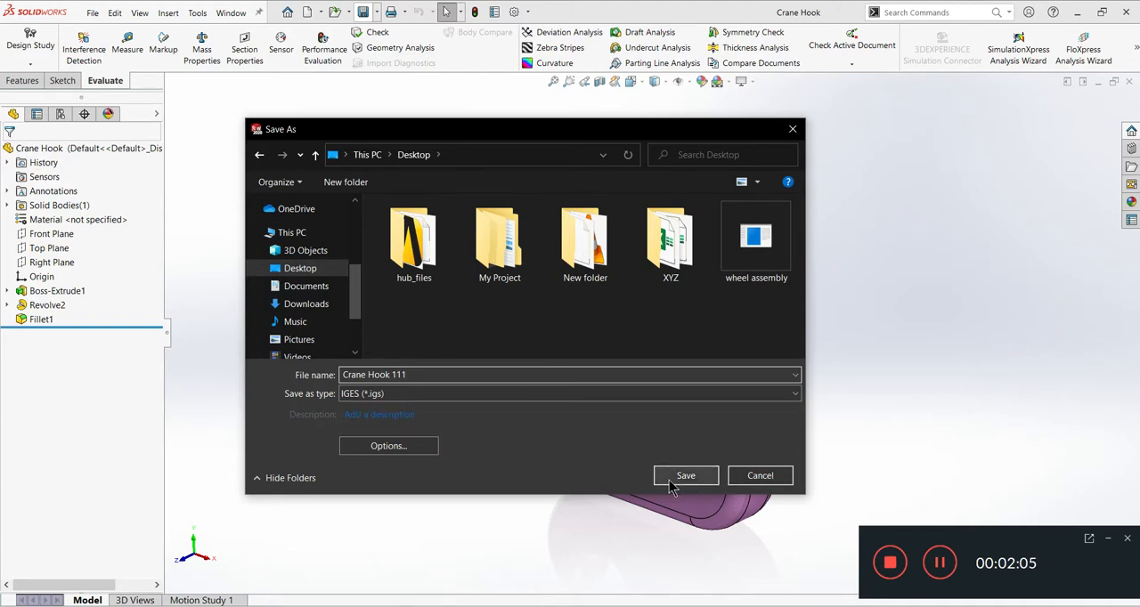
left_click(686, 475)
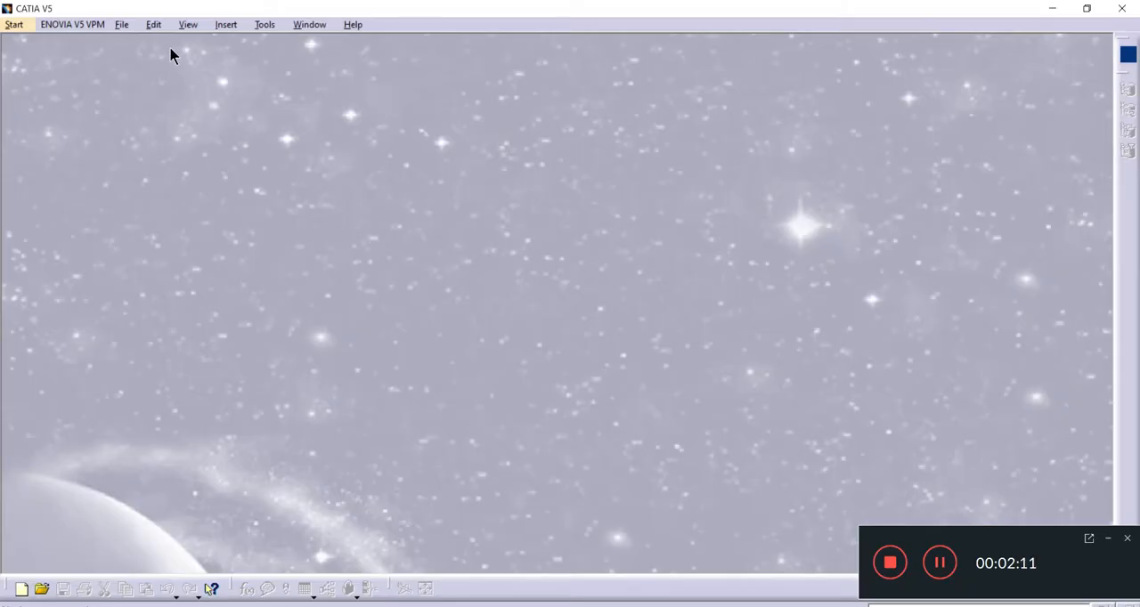
Open the Crane Hook 111 IGES file from the Desktop in CATIA.
left_click(121, 24)
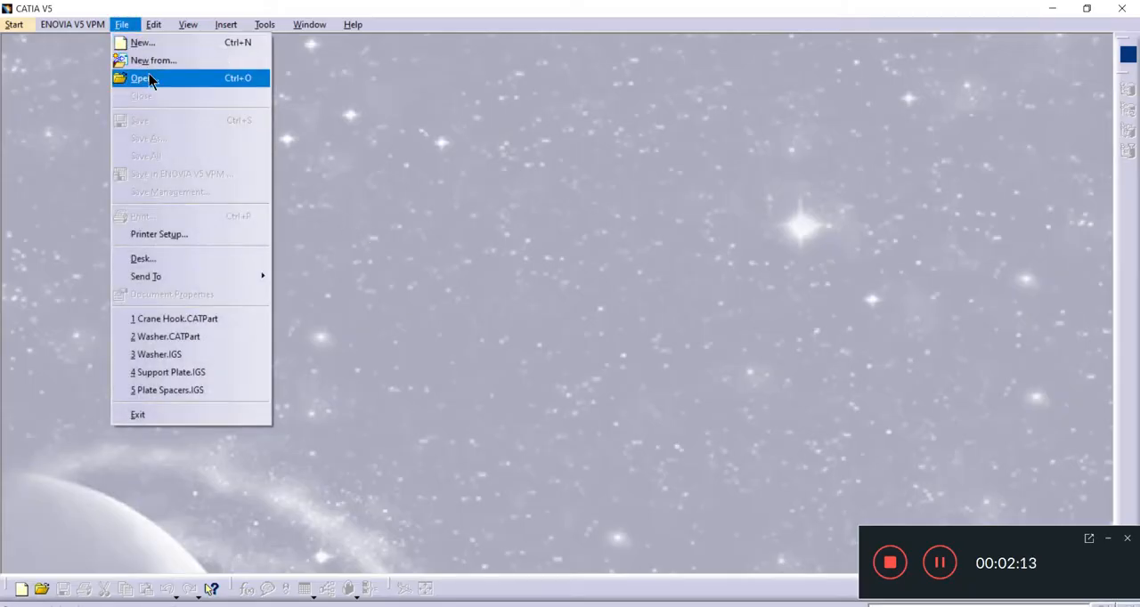
mouse_move(938, 563)
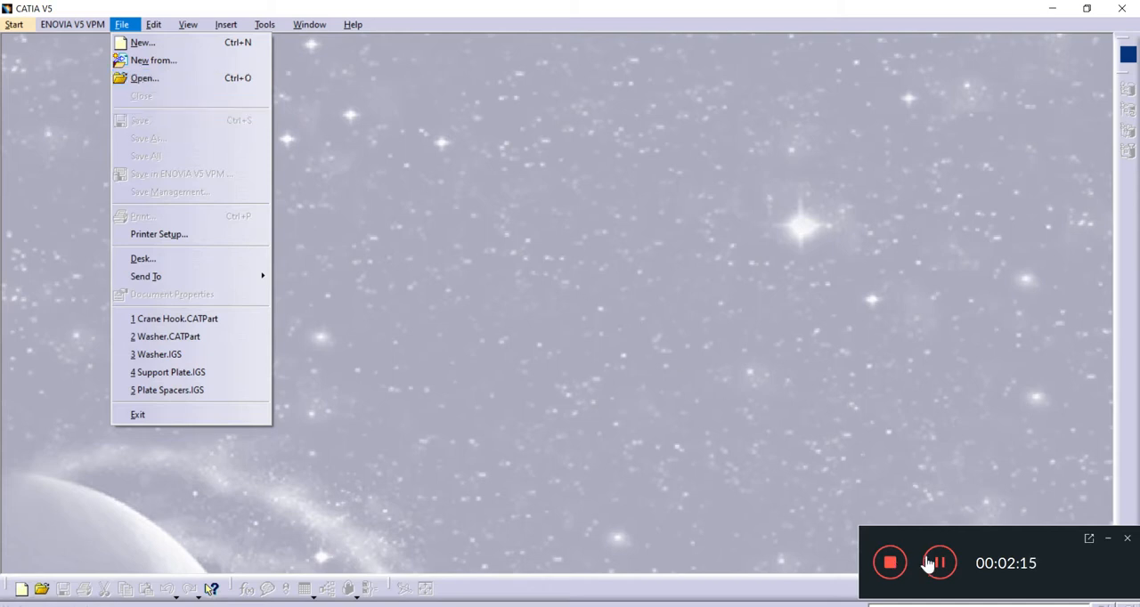
left_click(143, 77)
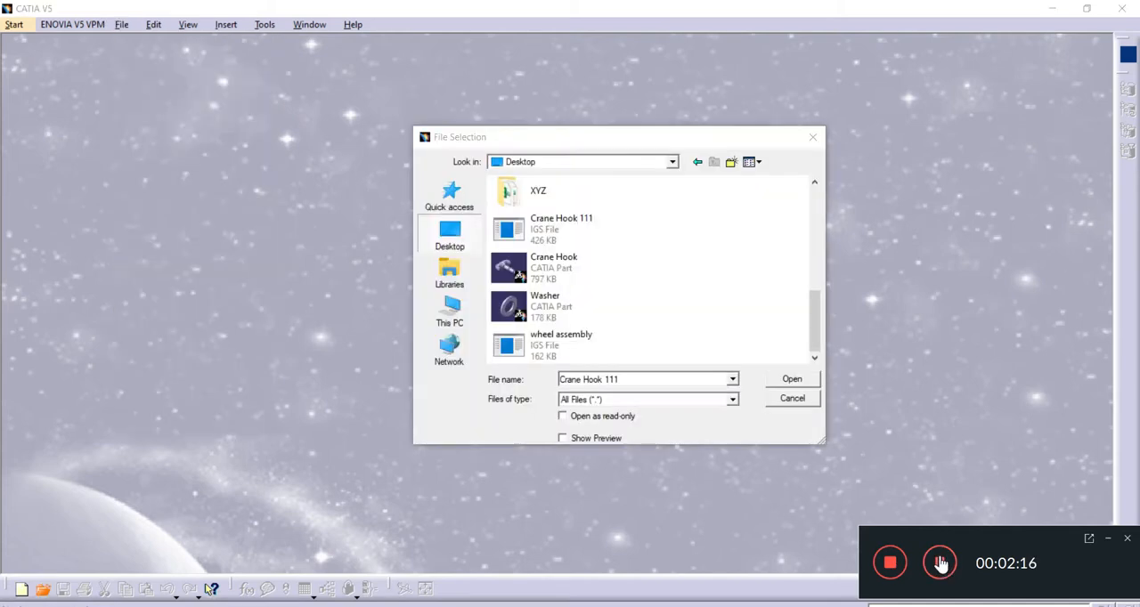
left_click(561, 229)
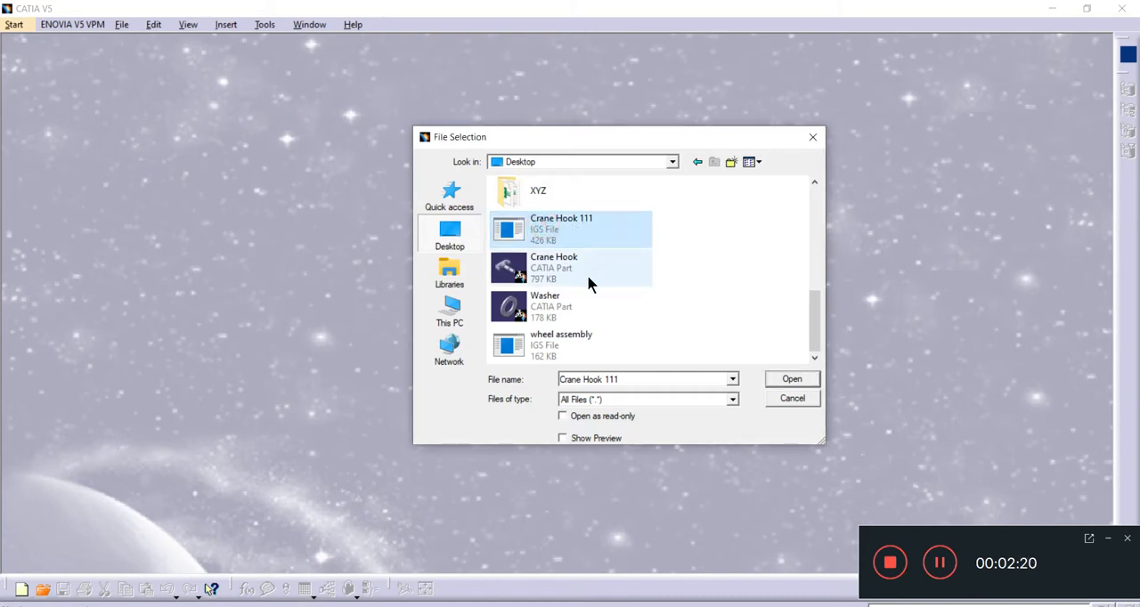
left_click(791, 379)
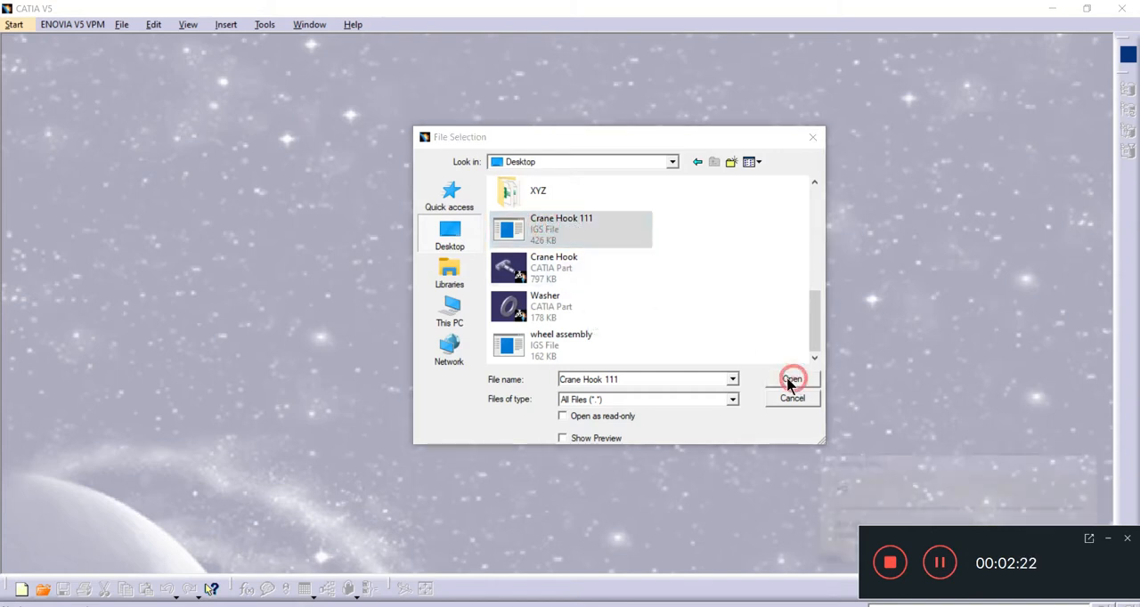
left_click(791, 380)
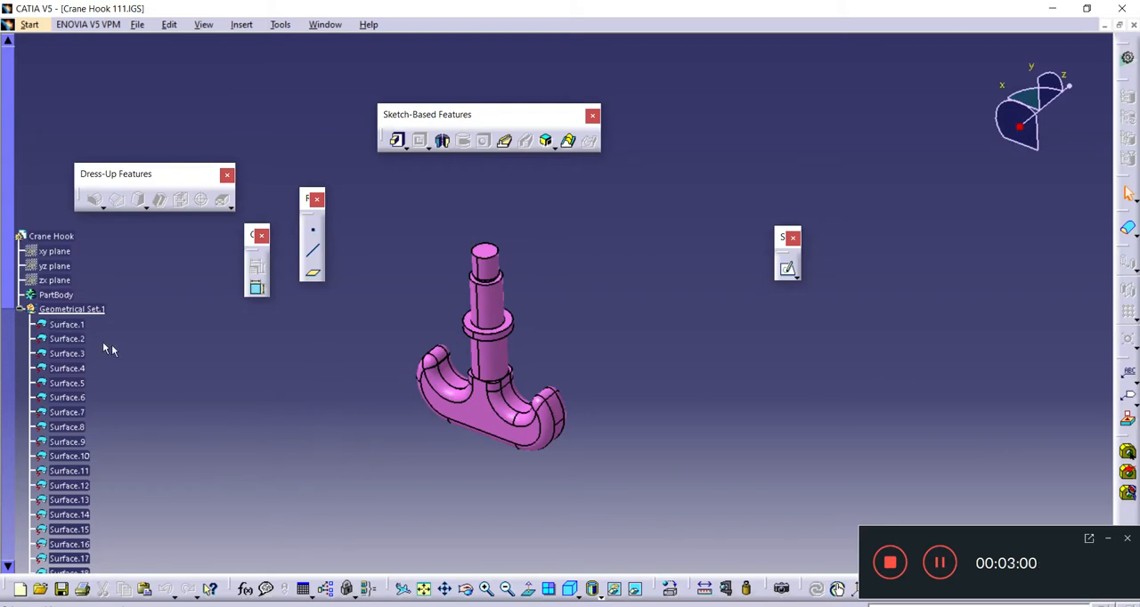
Heal all Geometrical Set.1 surfaces together to create Healing.1.
left_click(29, 24)
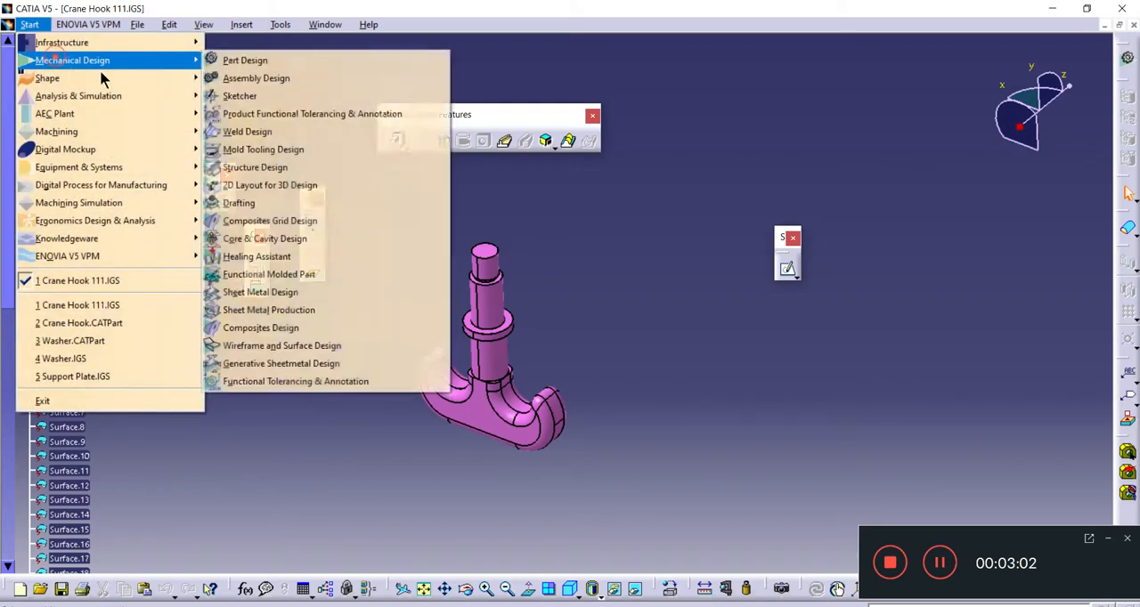
mouse_move(47, 77)
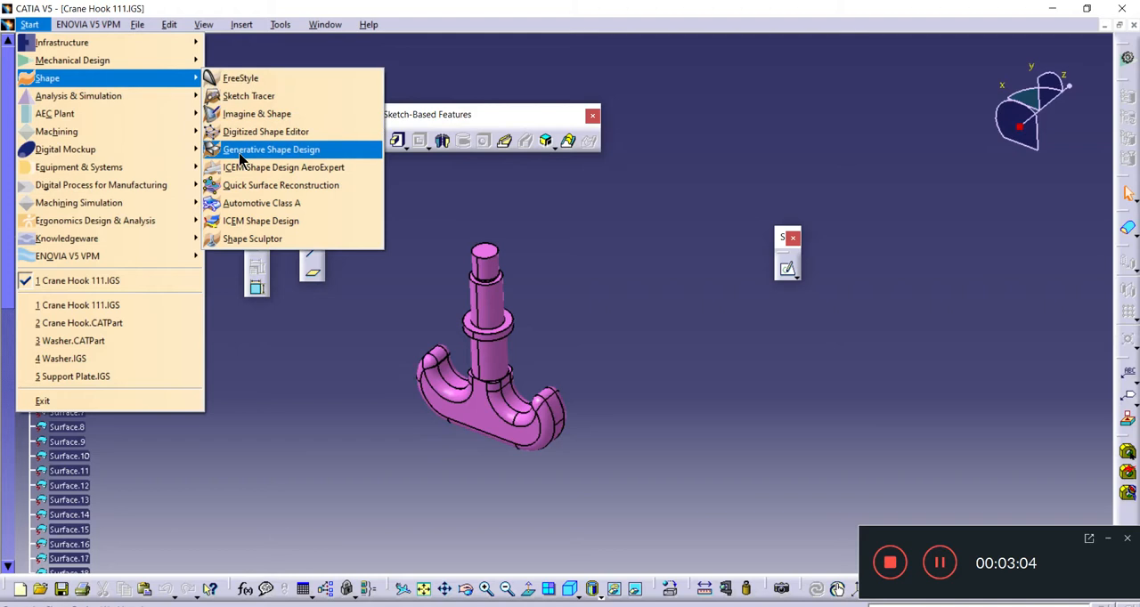
left_click(271, 148)
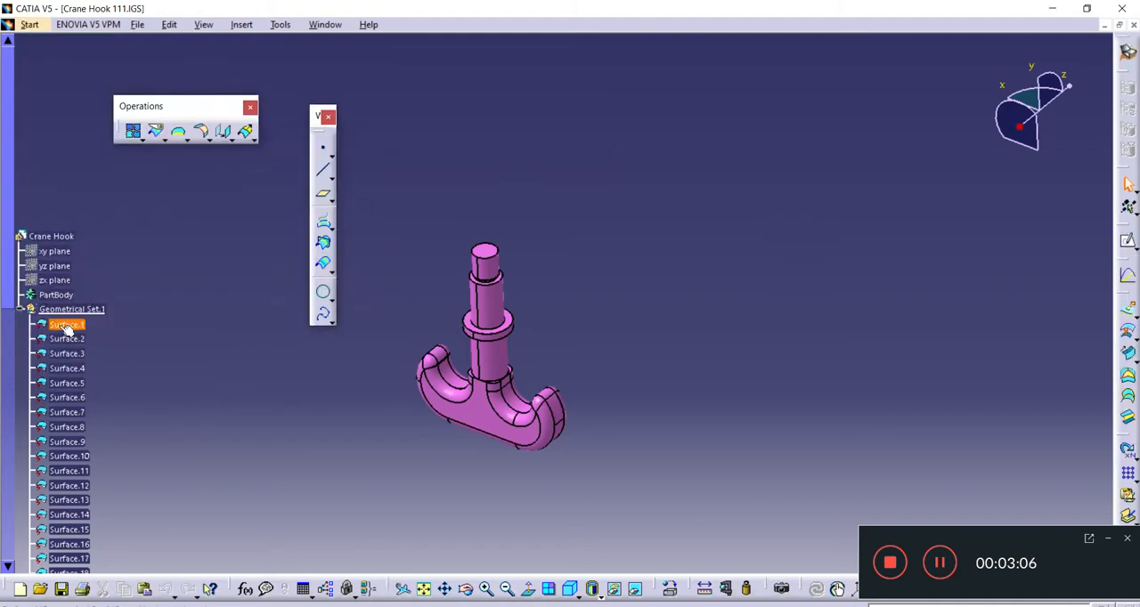
left_click(67, 397)
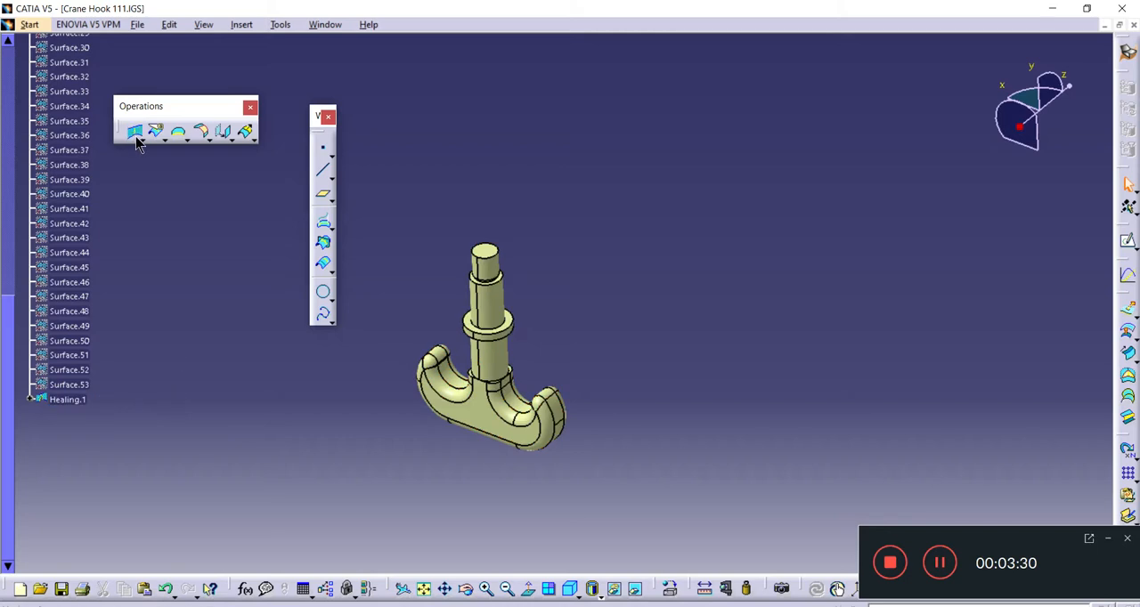
Join Healing.1 into a single Join.1 surface.
left_click(134, 132)
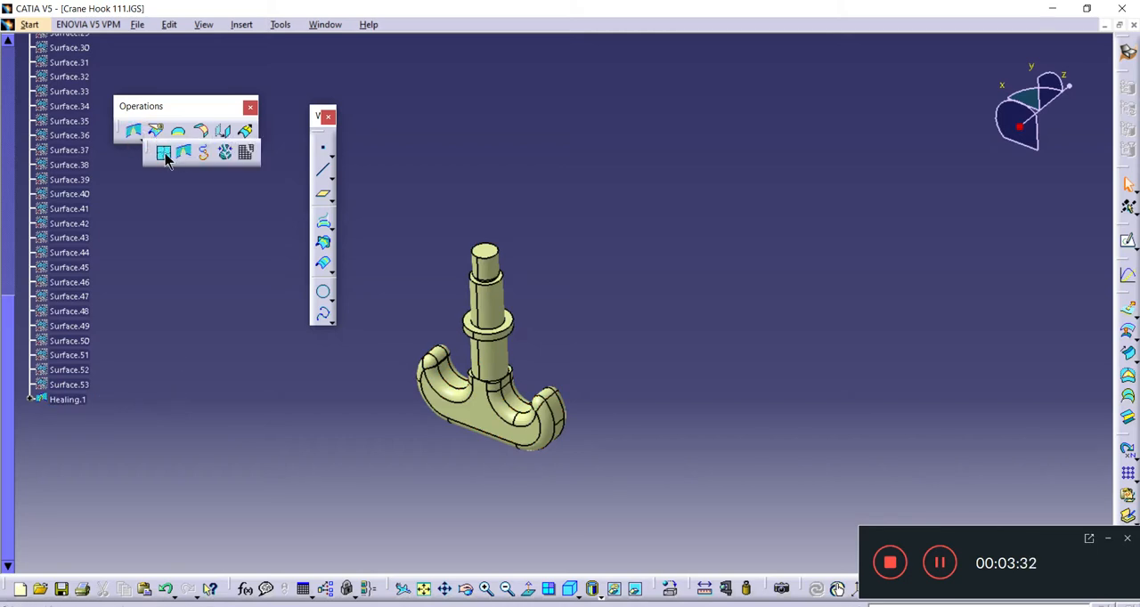
left_click(164, 151)
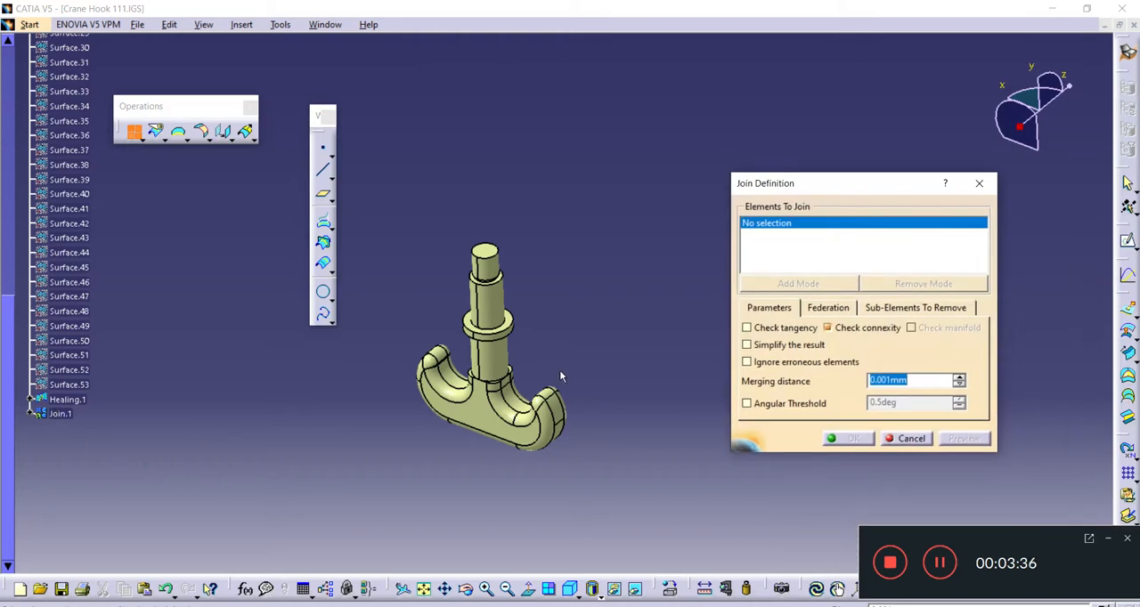
left_click(68, 399)
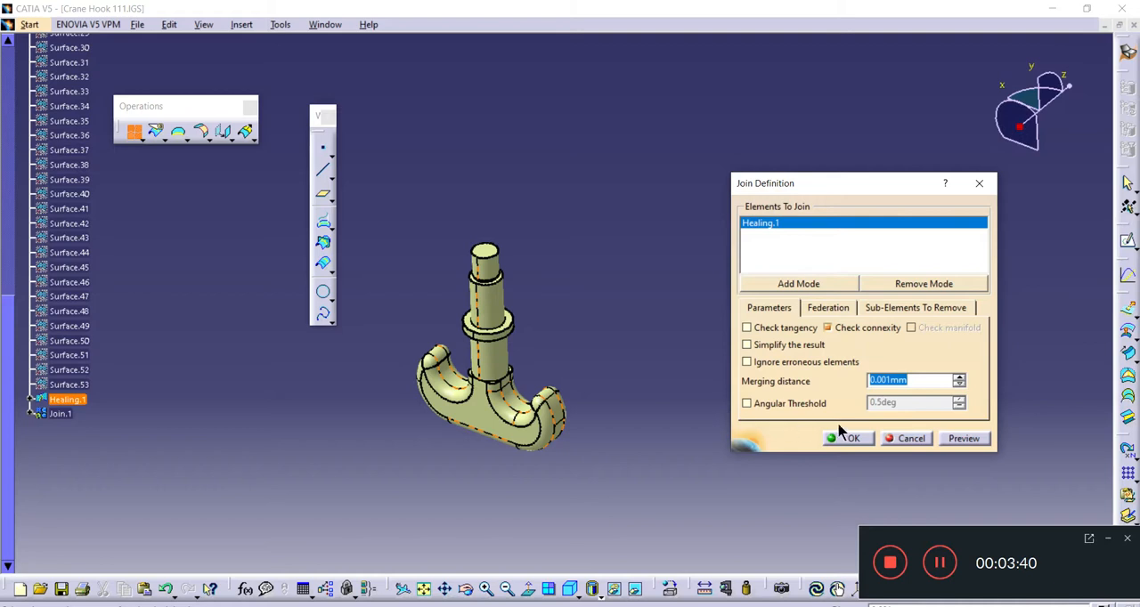
left_click(847, 438)
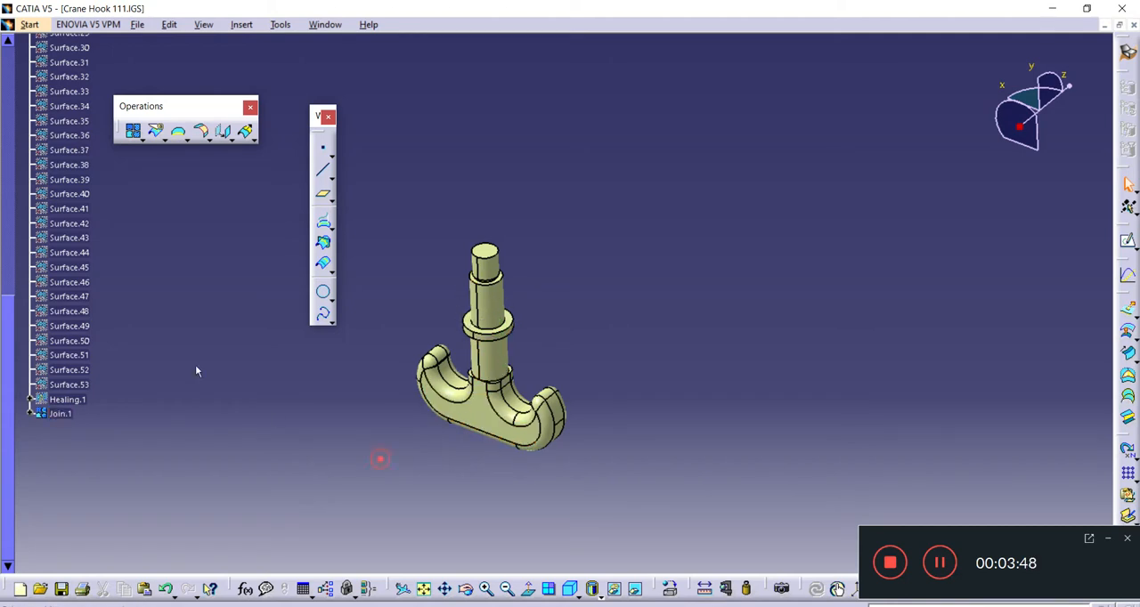
In Part Design, close Join.1 into a solid with Close Surface.
left_click(29, 24)
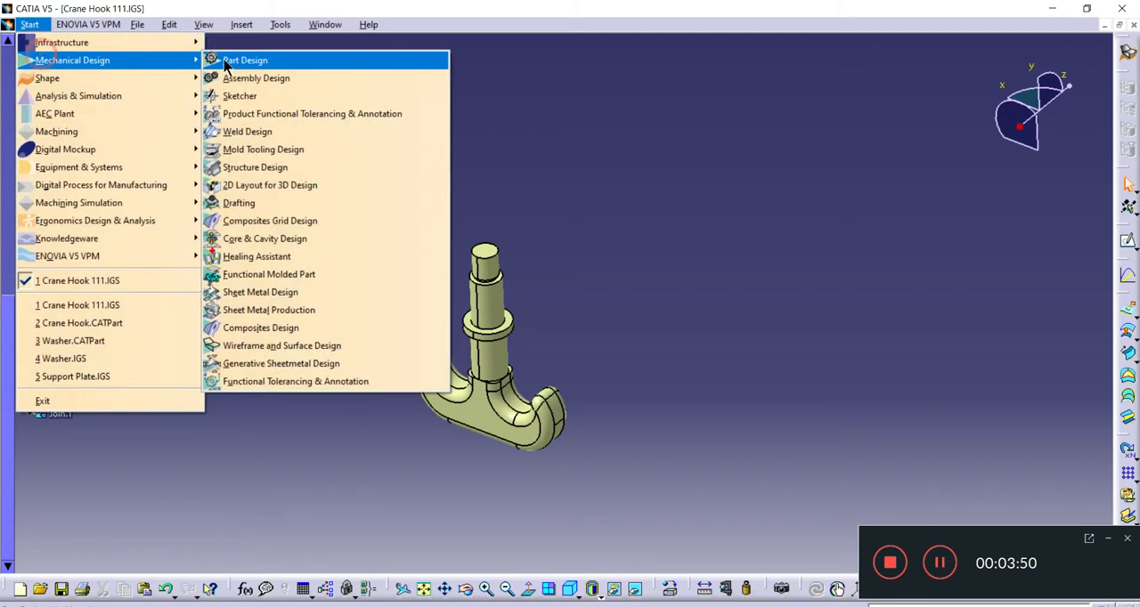
left_click(244, 60)
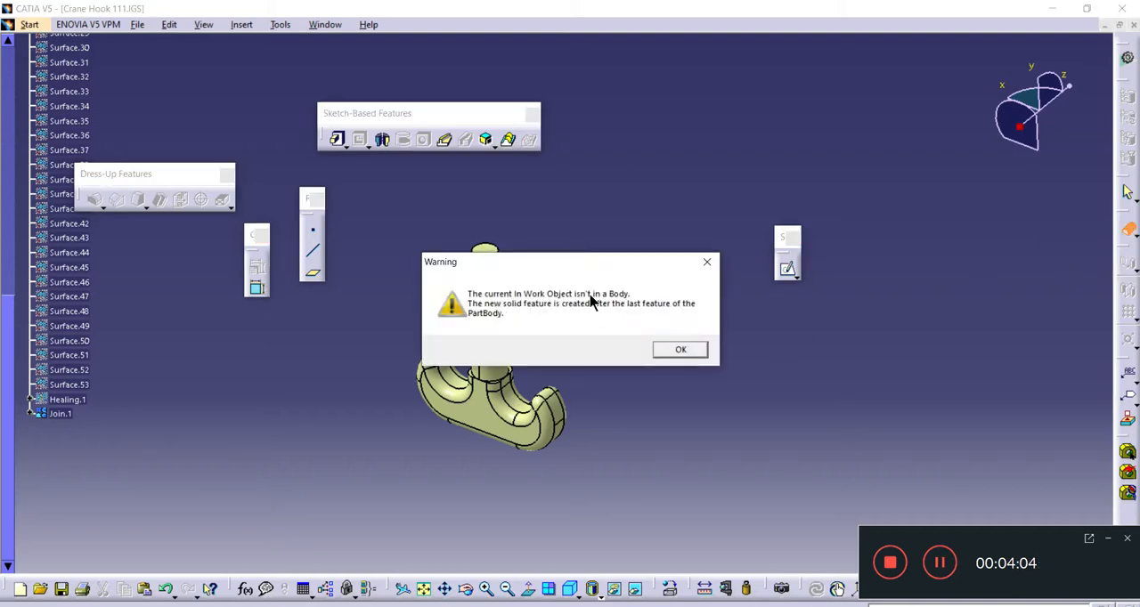
left_click(679, 349)
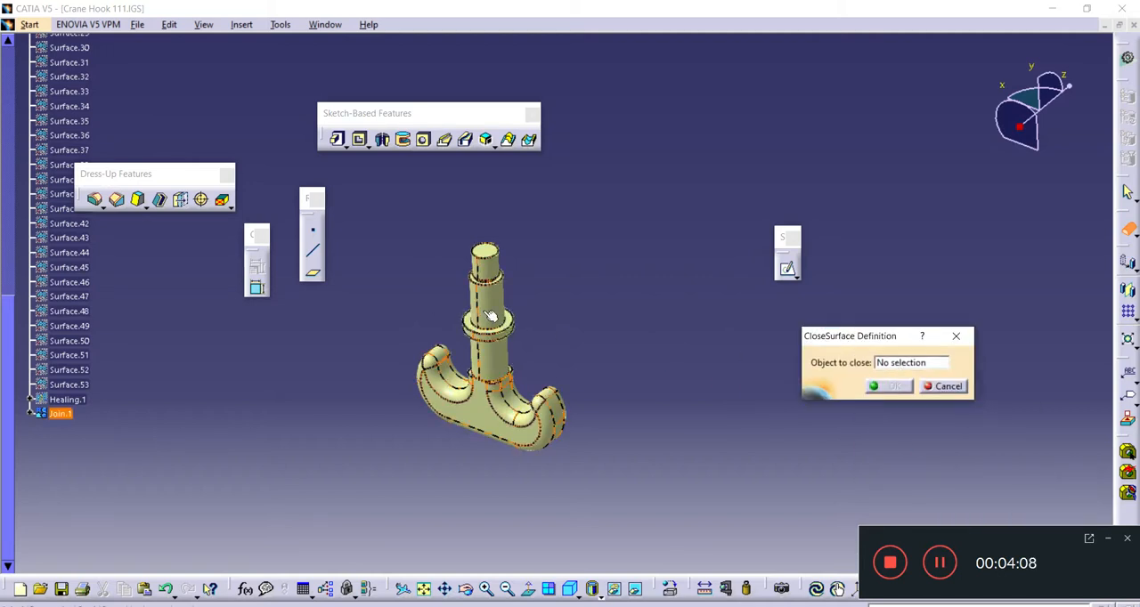
left_click(60, 414)
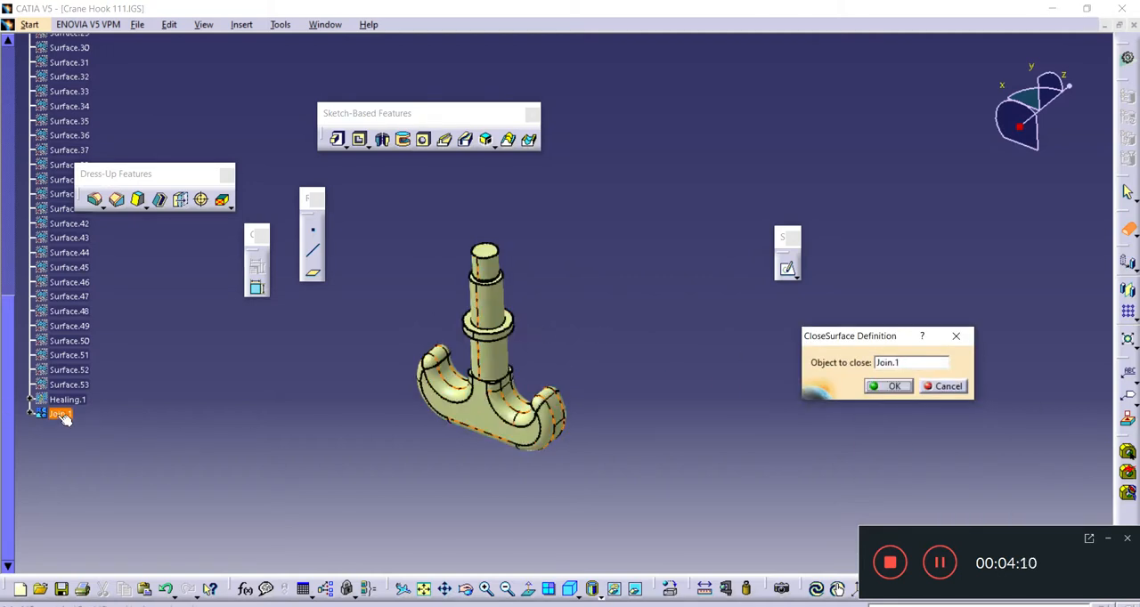
left_click(892, 386)
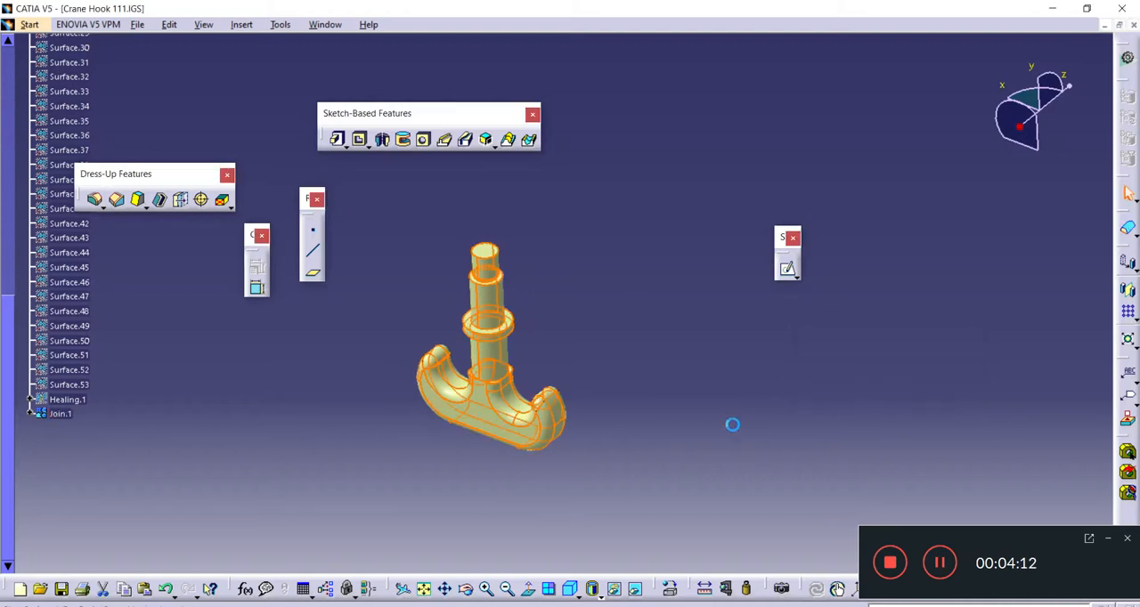
Hide the yellow surface geometry so only the grey solid hook shows.
right_click(61, 413)
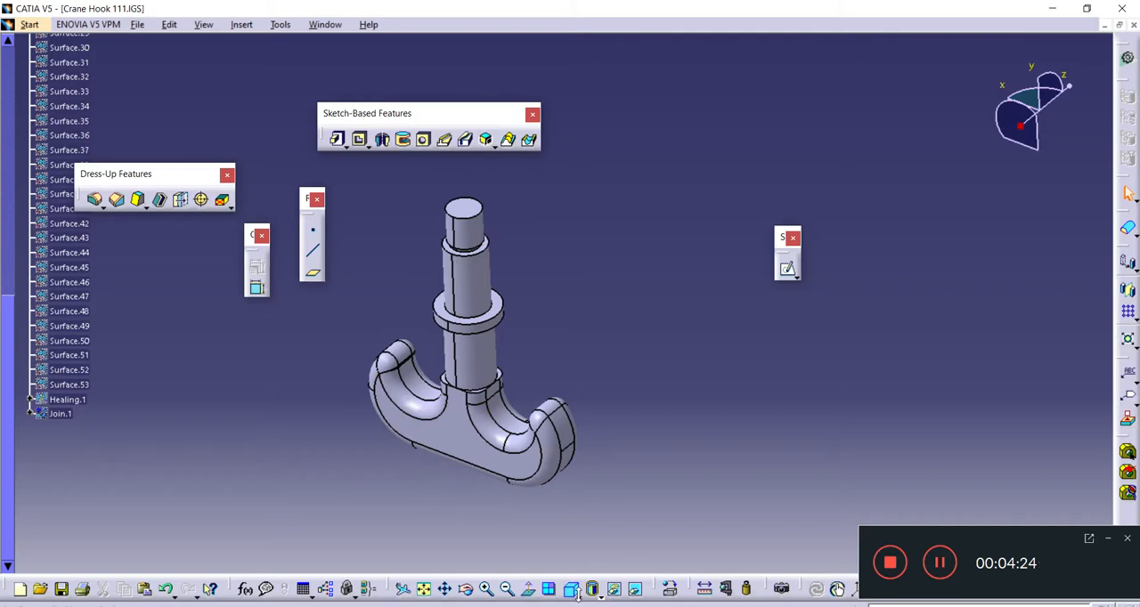
mouse_move(570, 599)
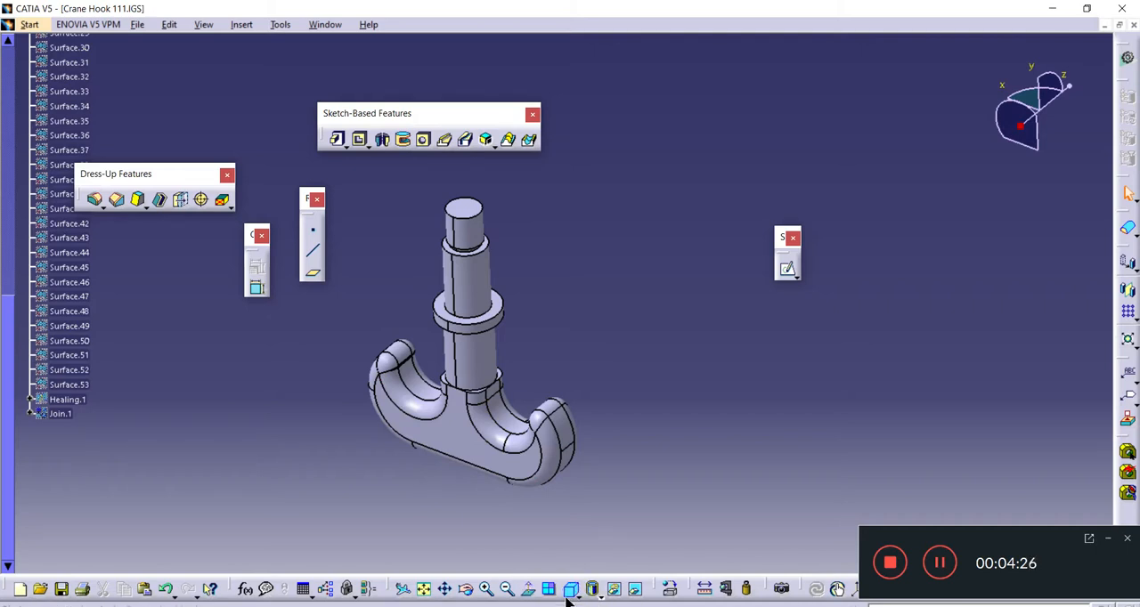
mouse_move(460, 534)
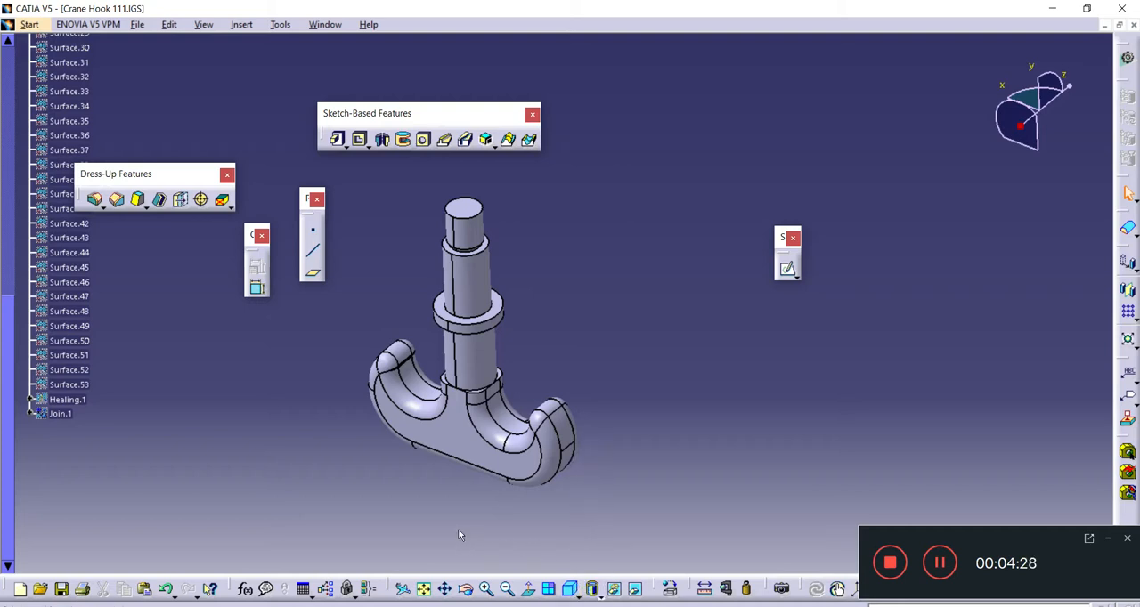
mouse_move(428, 470)
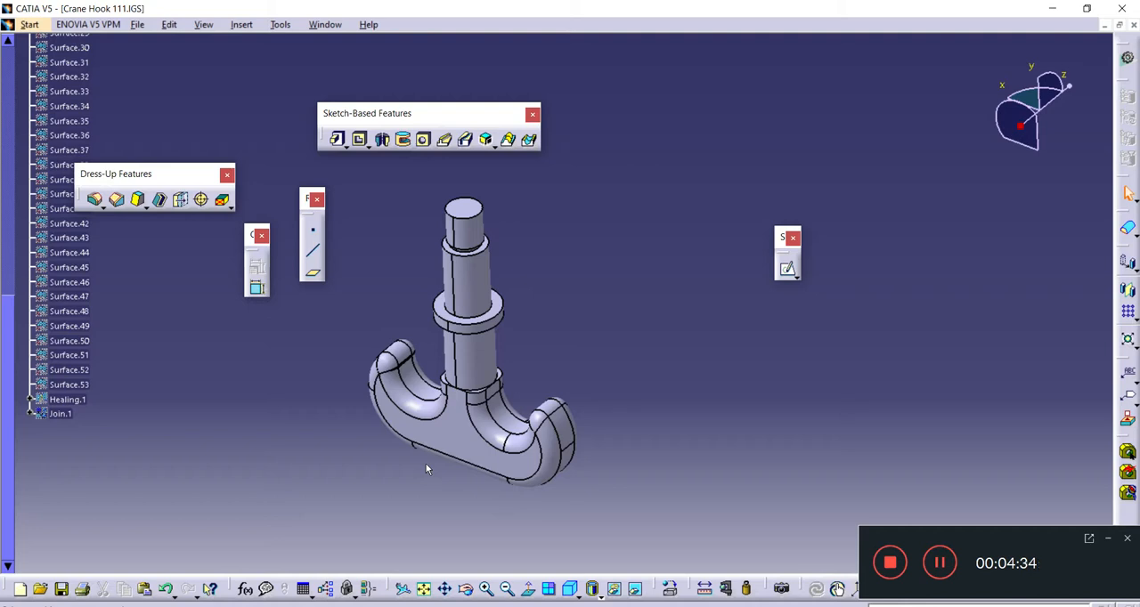
left_click(473, 450)
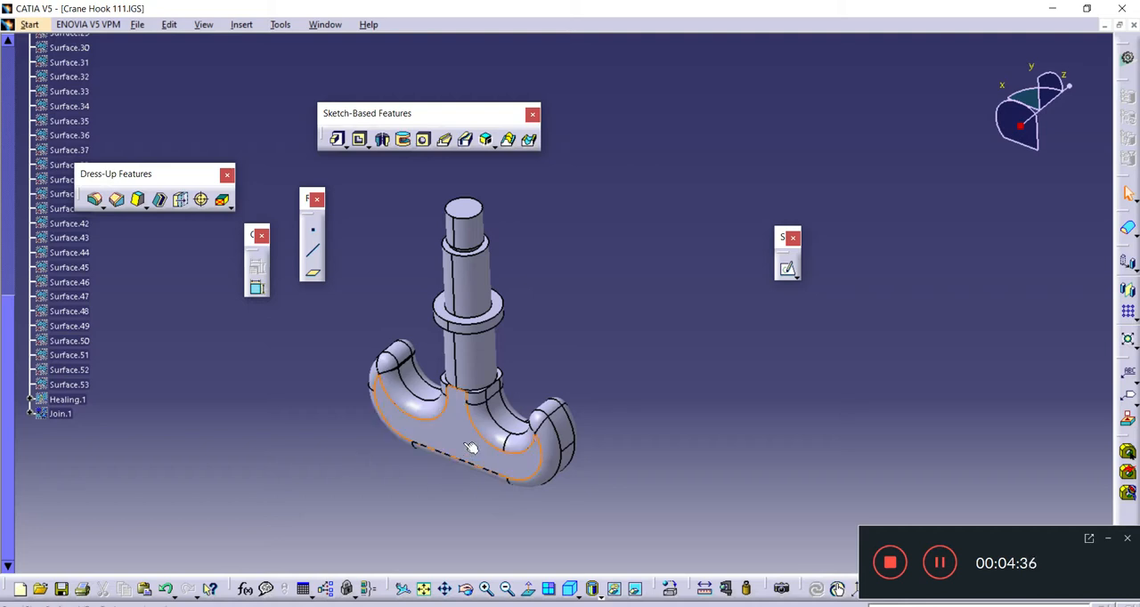
left_click(138, 24)
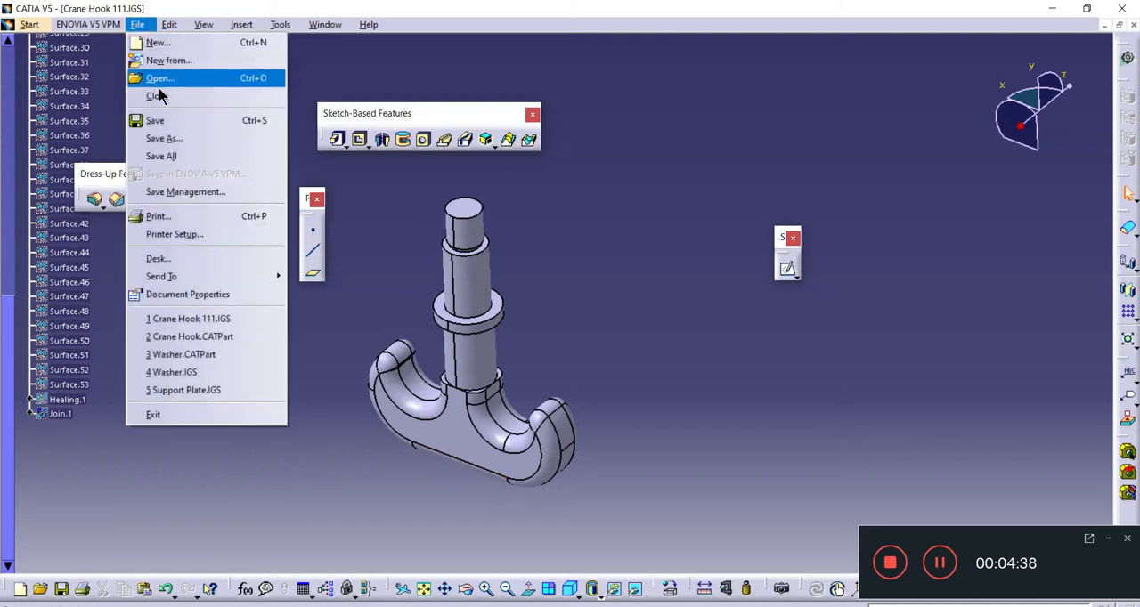
mouse_move(164, 138)
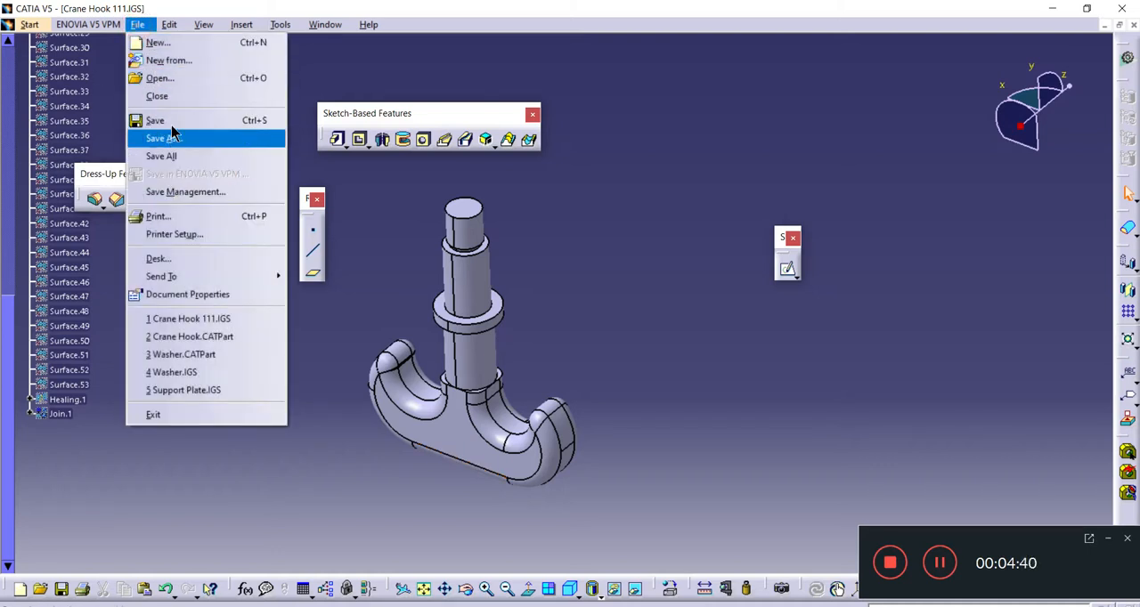
left_click(162, 138)
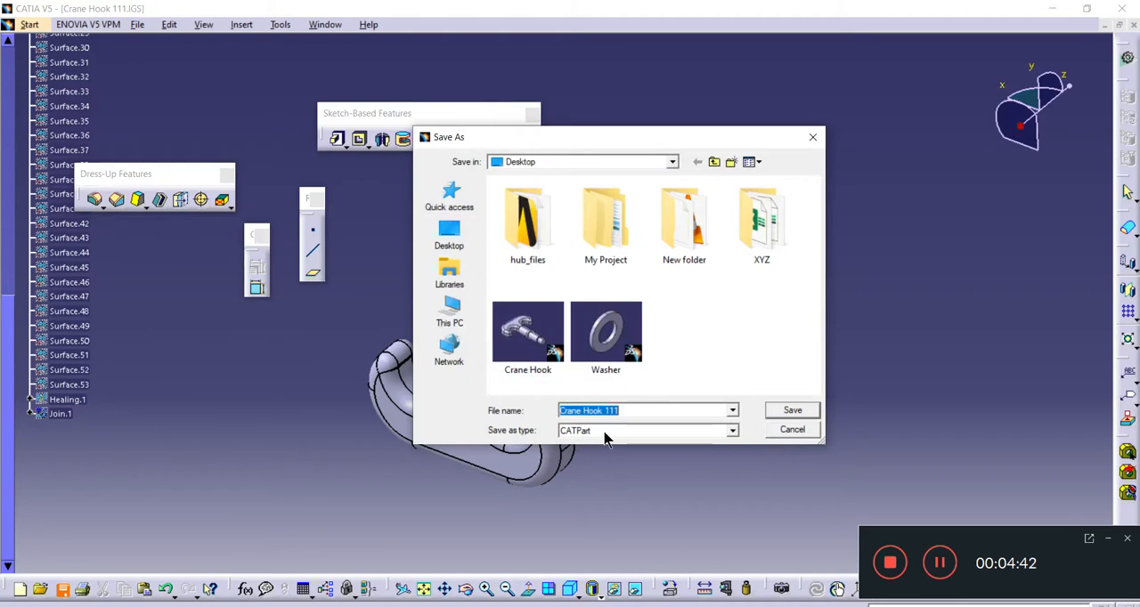
mouse_move(793, 430)
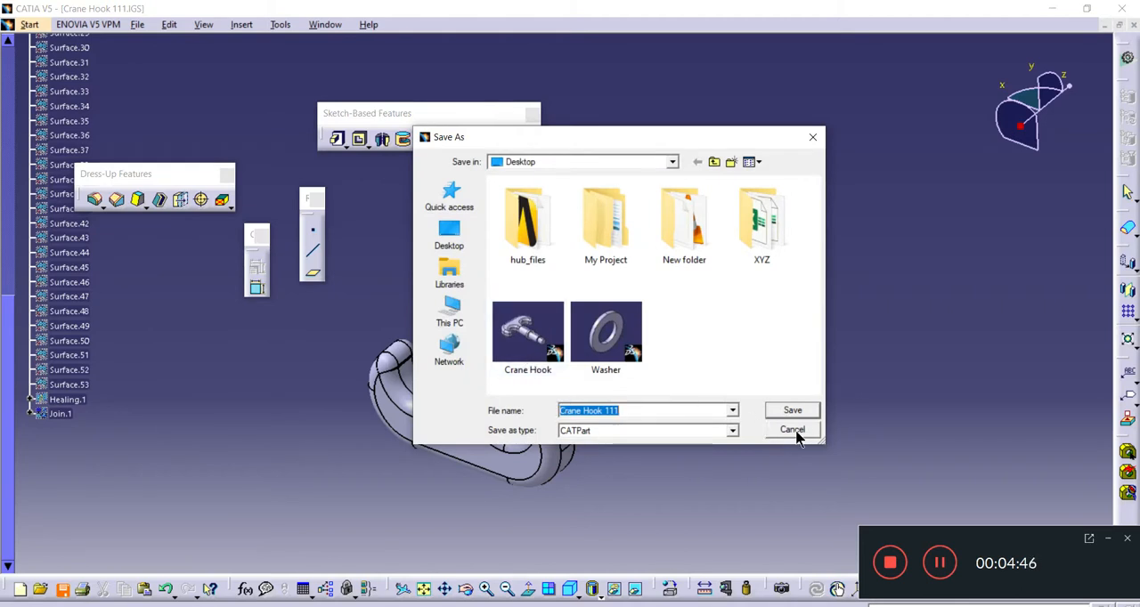
left_click(791, 430)
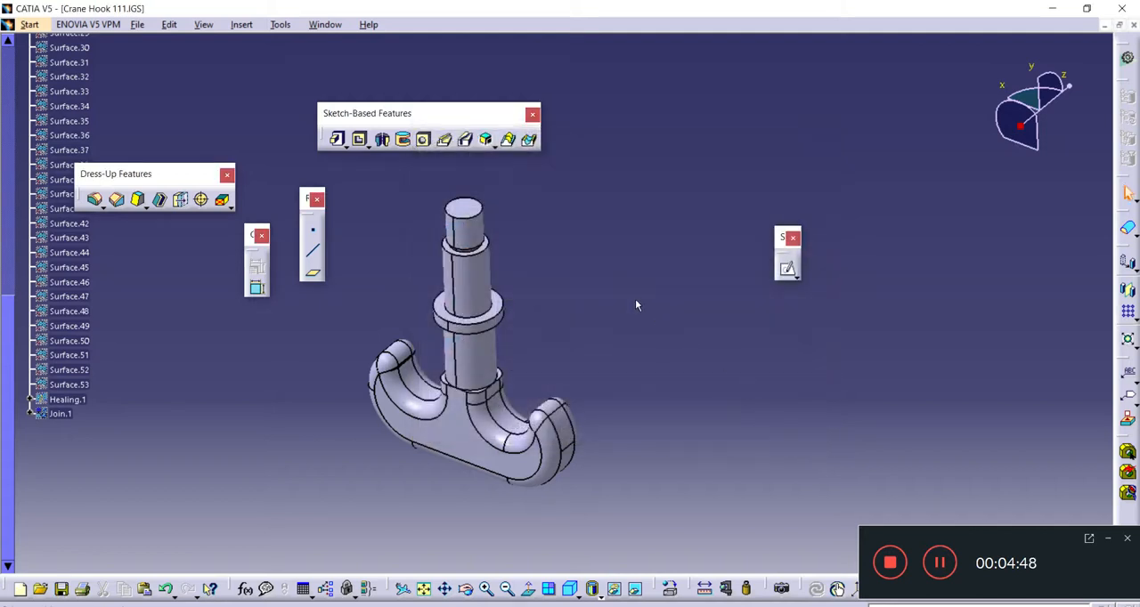
mouse_move(329, 410)
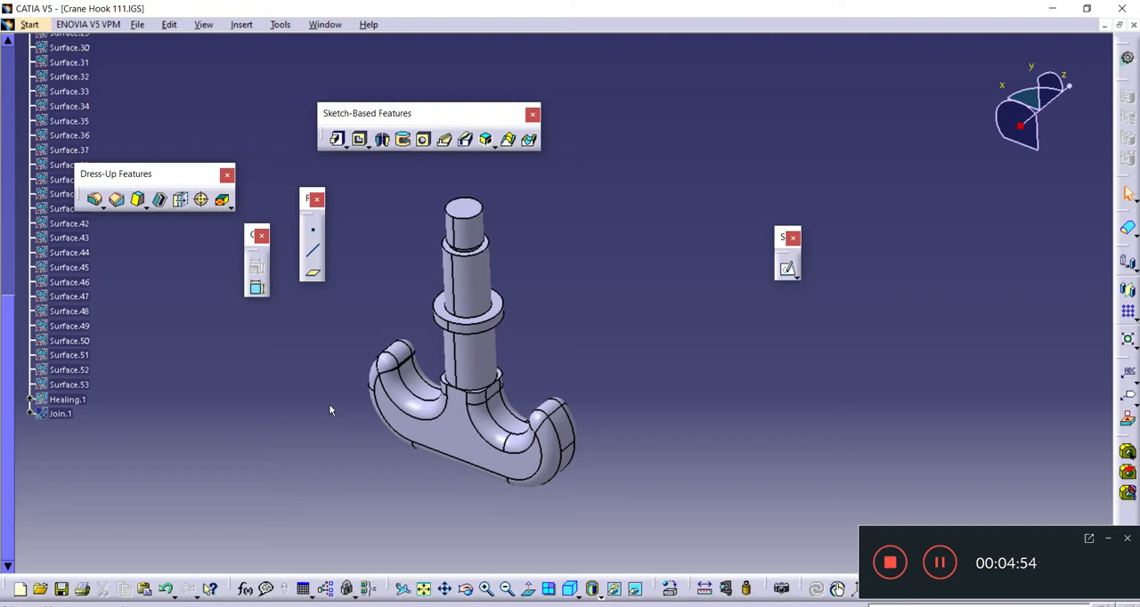
mouse_move(1028, 396)
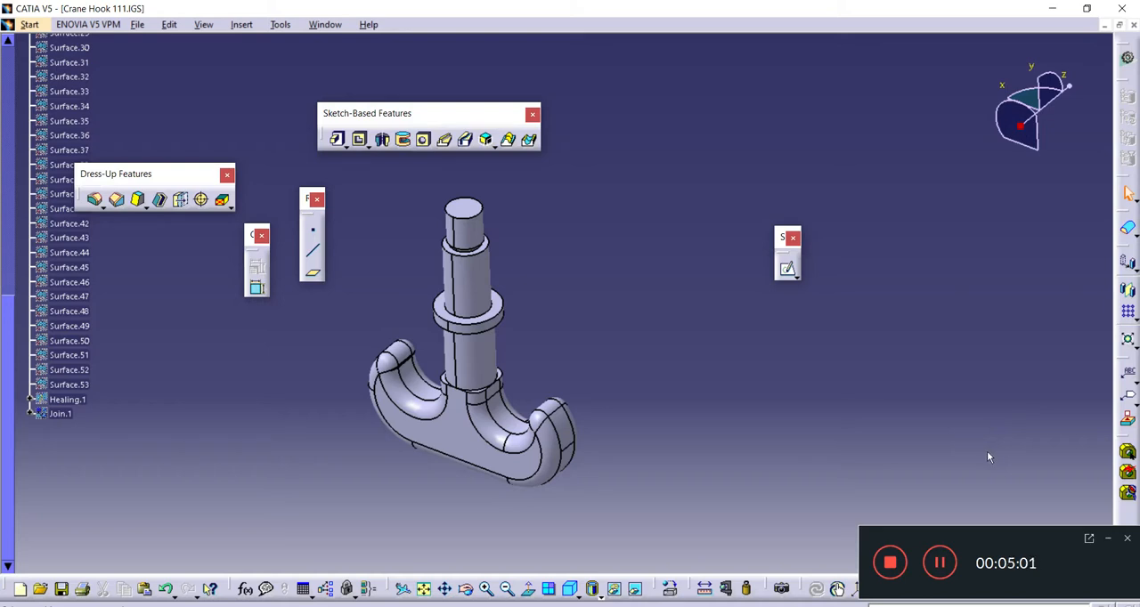
mouse_move(940, 563)
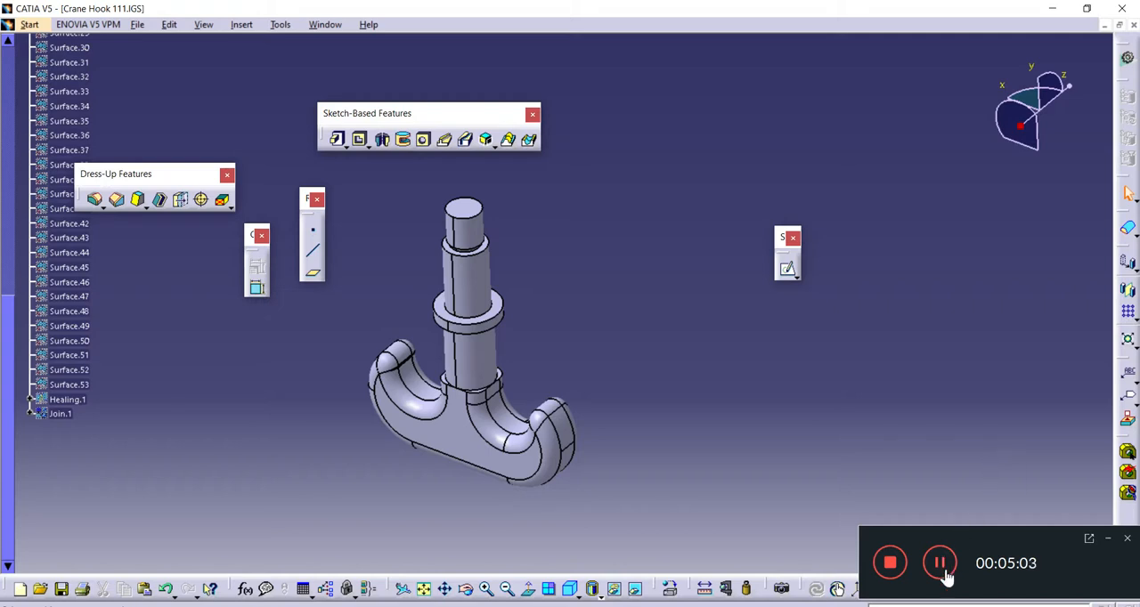